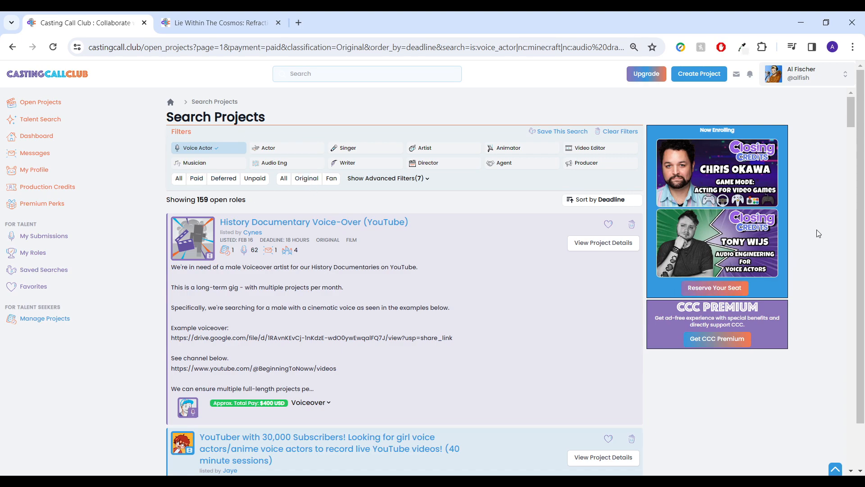
- Scroll the 159 paid voice-acting results down to the 'Lie Within The Cosmos: Refraction – ARPG' card
{"action": "scroll", "scroll_direction": "down", "scroll_amount": 3}
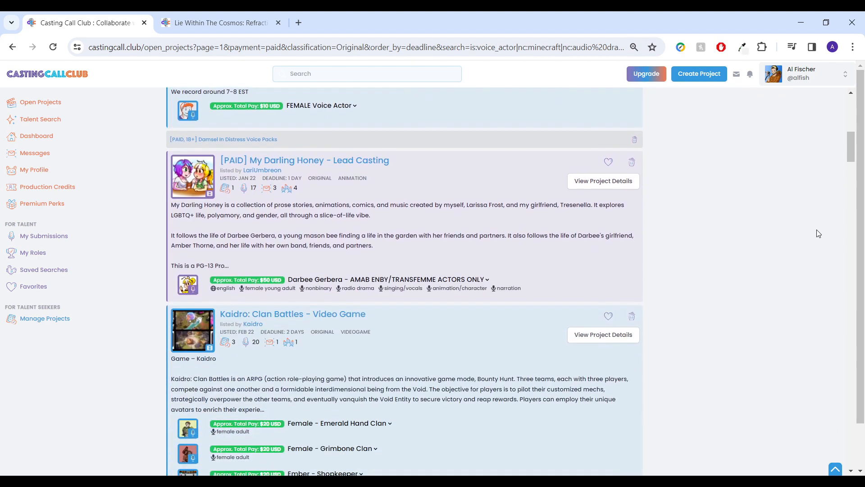
{"action": "scroll", "scroll_direction": "down", "scroll_amount": 3}
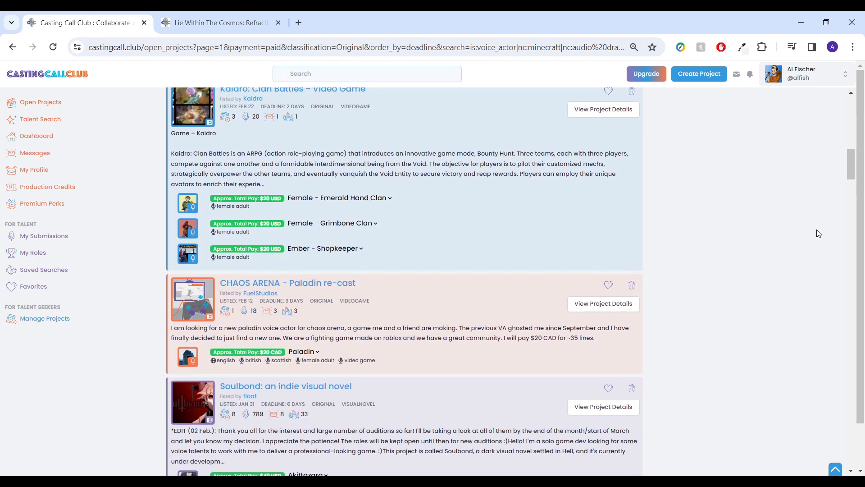
{"action": "scroll", "scroll_direction": "down", "scroll_amount": 3}
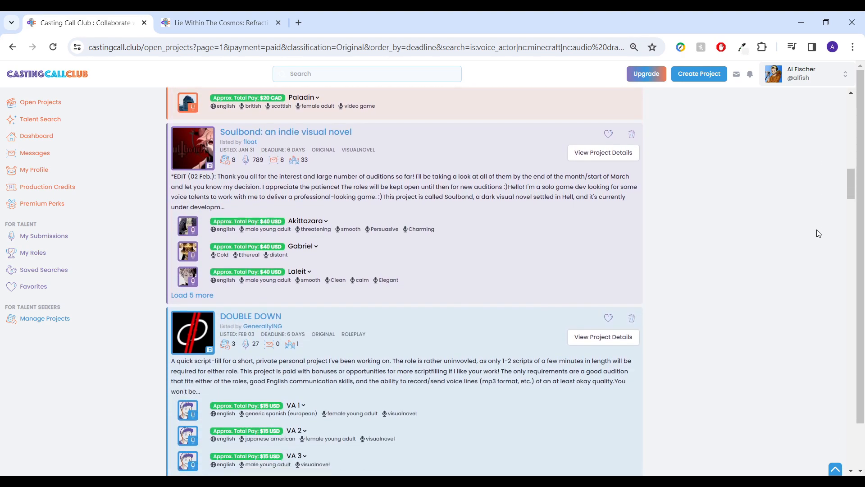
{"action": "scroll", "scroll_direction": "down", "scroll_amount": 3}
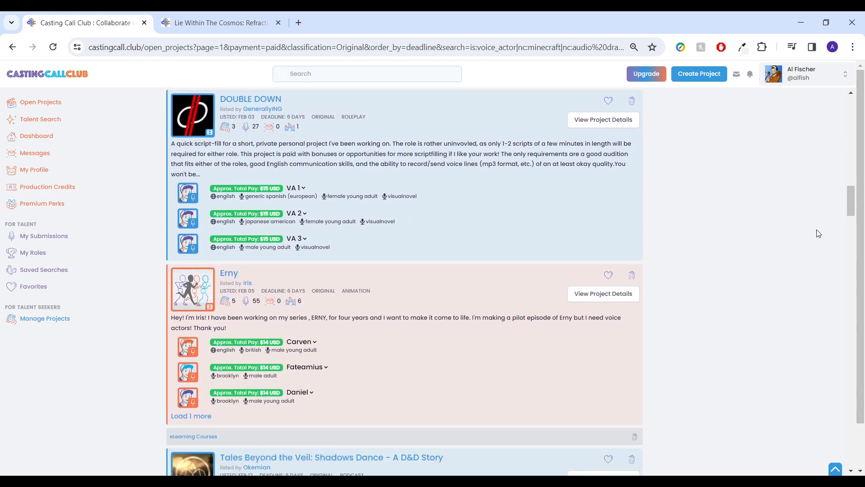
{"action": "scroll", "scroll_direction": "down", "scroll_amount": 3}
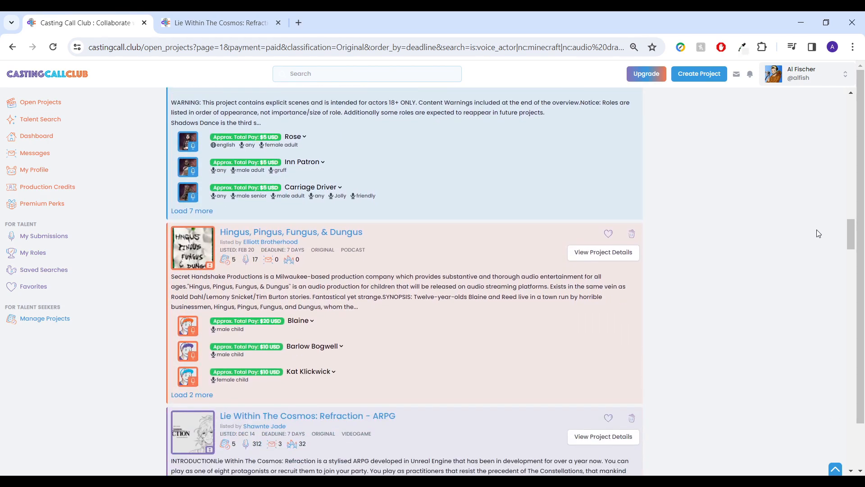
{"action": "scroll", "scroll_direction": "down", "scroll_amount": 3}
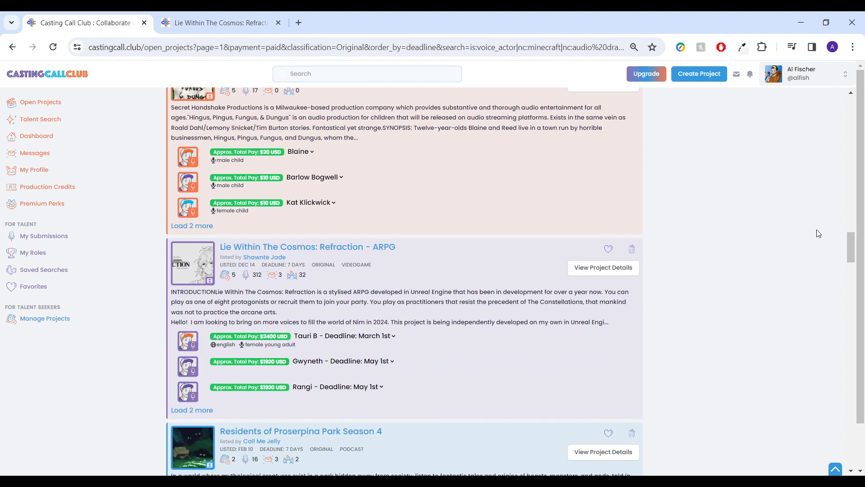
{"action": "scroll", "scroll_direction": "down", "scroll_amount": 3}
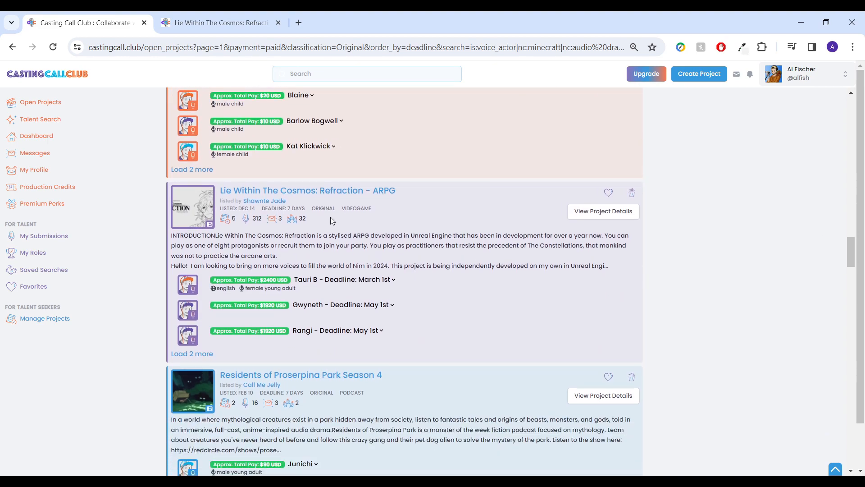
{"action": "mouse_move", "coordinate": [294, 186]}
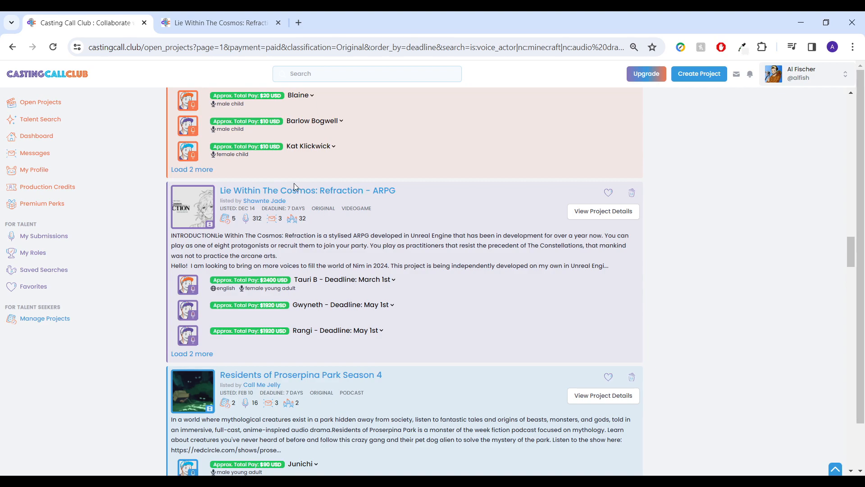
- Open the 'Lie Within The Cosmos' project page and read past the overview to Latest Updates
{"action": "left_click", "coordinate": [308, 190]}
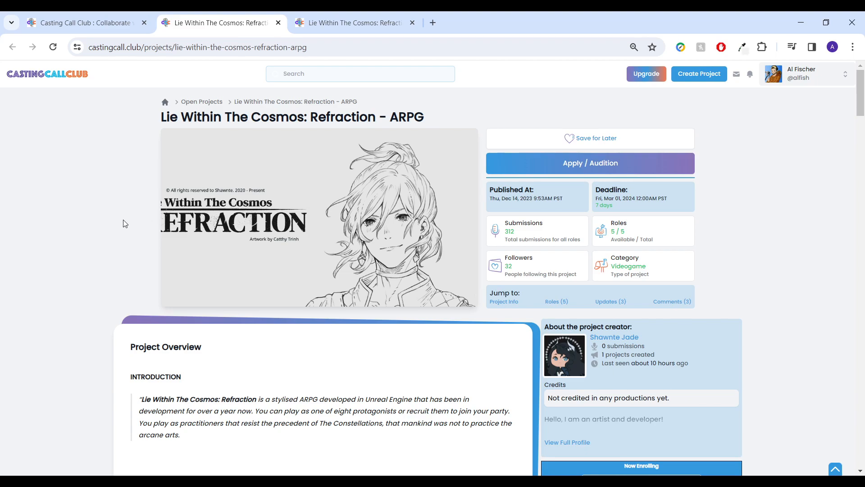
{"action": "scroll", "scroll_direction": "down", "scroll_amount": 3}
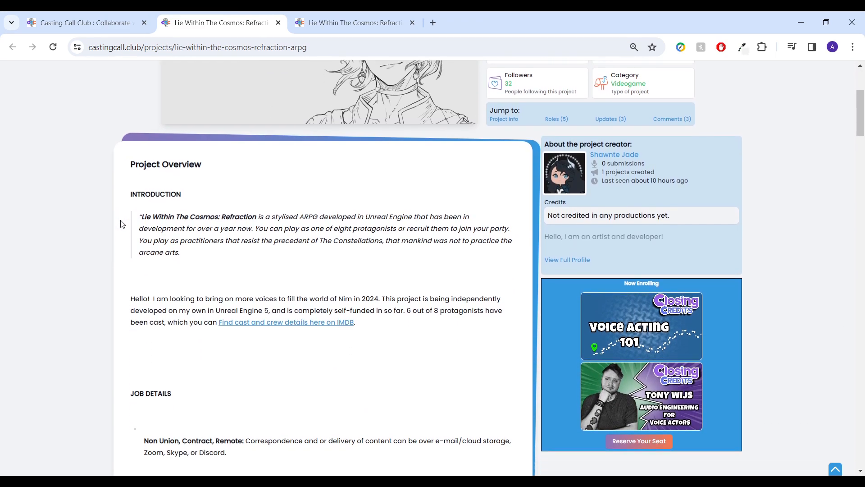
{"action": "scroll", "scroll_direction": "down", "scroll_amount": 3}
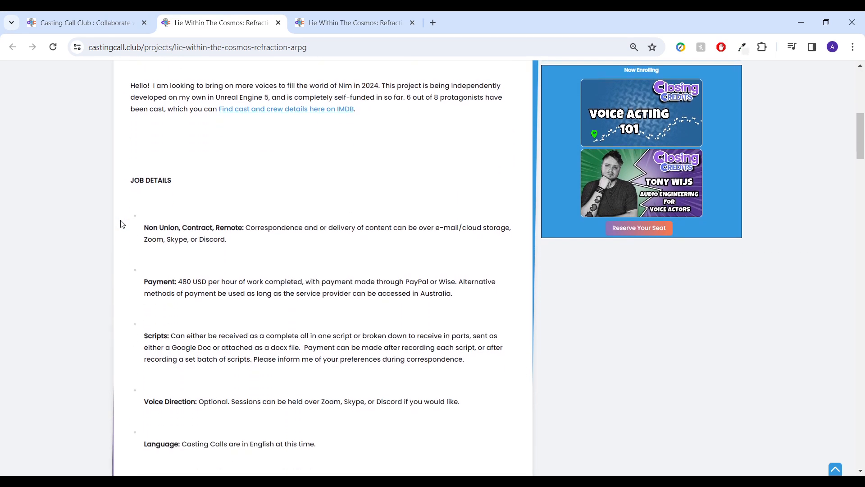
{"action": "scroll", "scroll_direction": "down", "scroll_amount": 3}
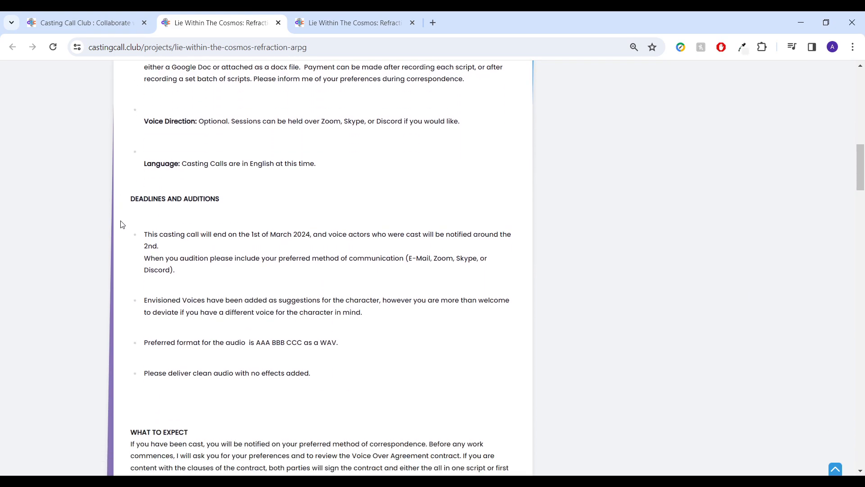
{"action": "scroll", "scroll_direction": "down", "scroll_amount": 3}
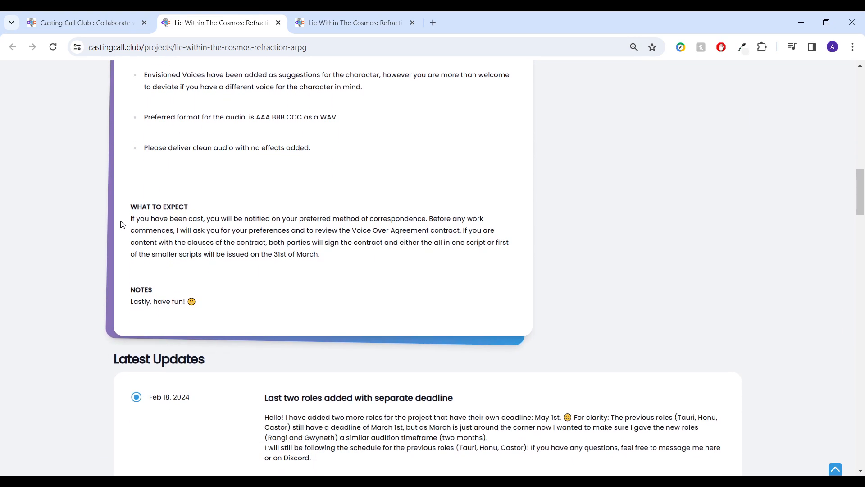
{"action": "scroll", "scroll_direction": "down", "scroll_amount": 3}
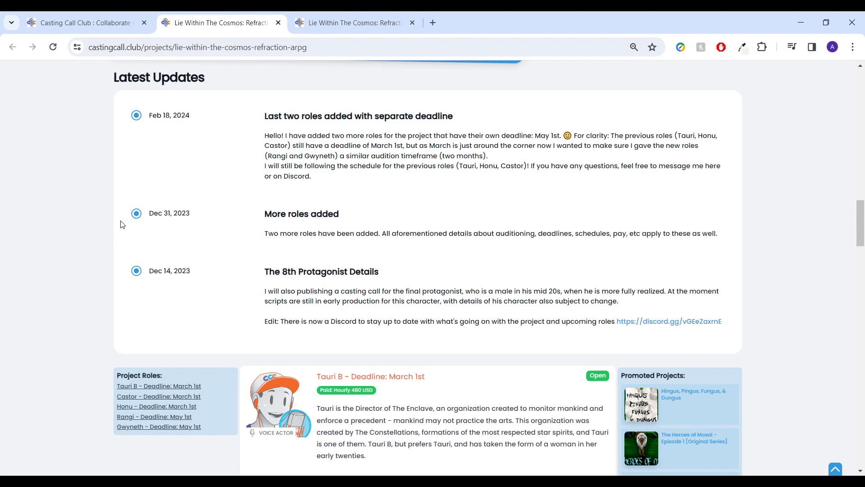
- Scroll into Project Roles, past Tauri B to the Castor and Honu roles
{"action": "scroll", "scroll_direction": "down", "scroll_amount": 3}
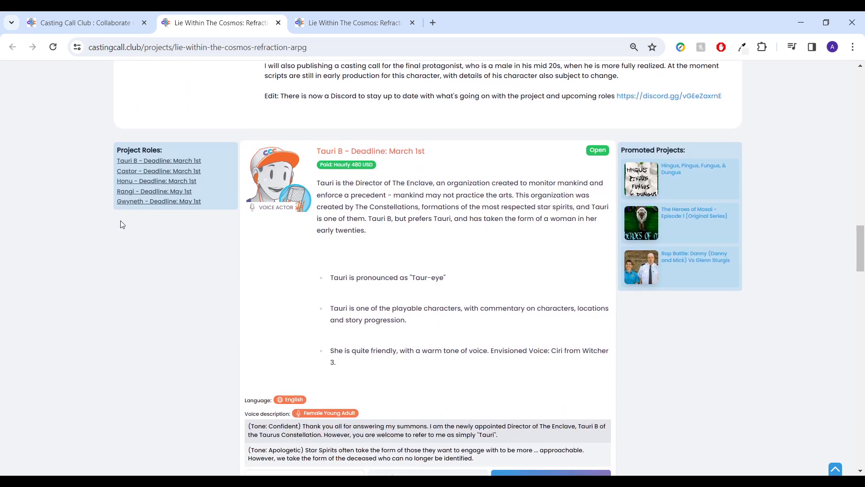
{"action": "scroll", "scroll_direction": "down", "scroll_amount": 3}
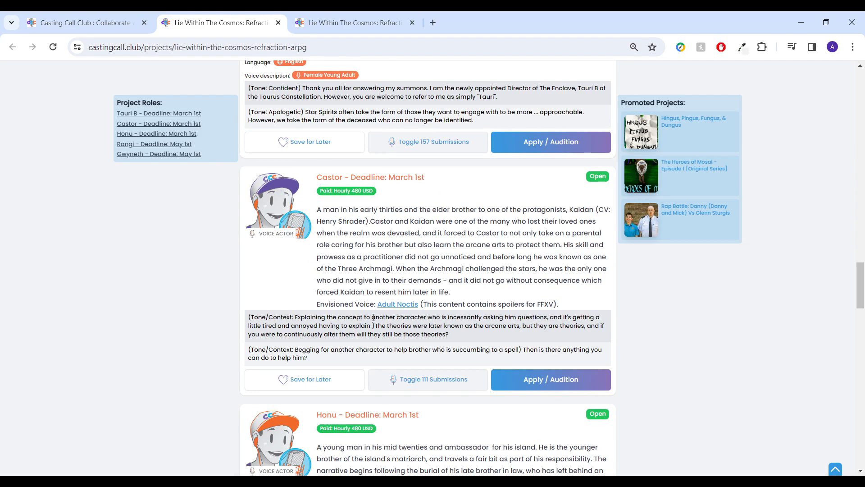
{"action": "mouse_move", "coordinate": [371, 315]}
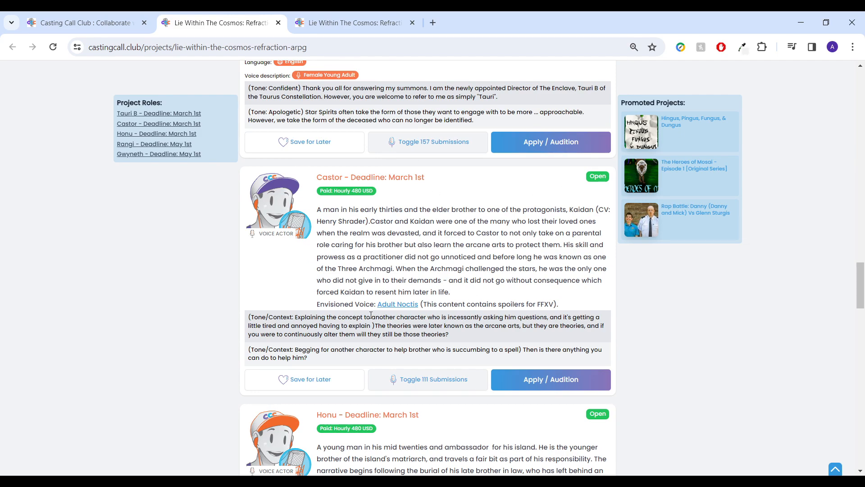